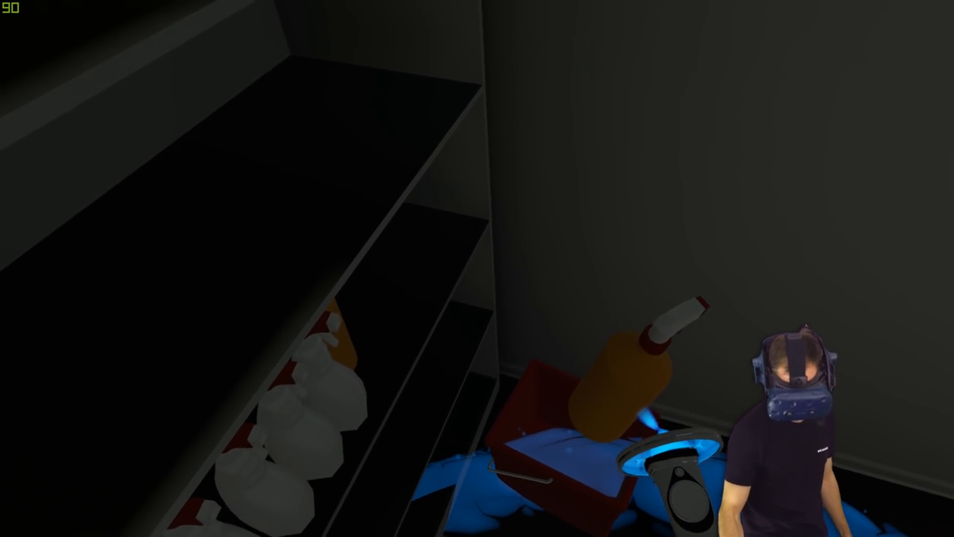
{"action": "mouse_move", "coordinate": [477, 268]}
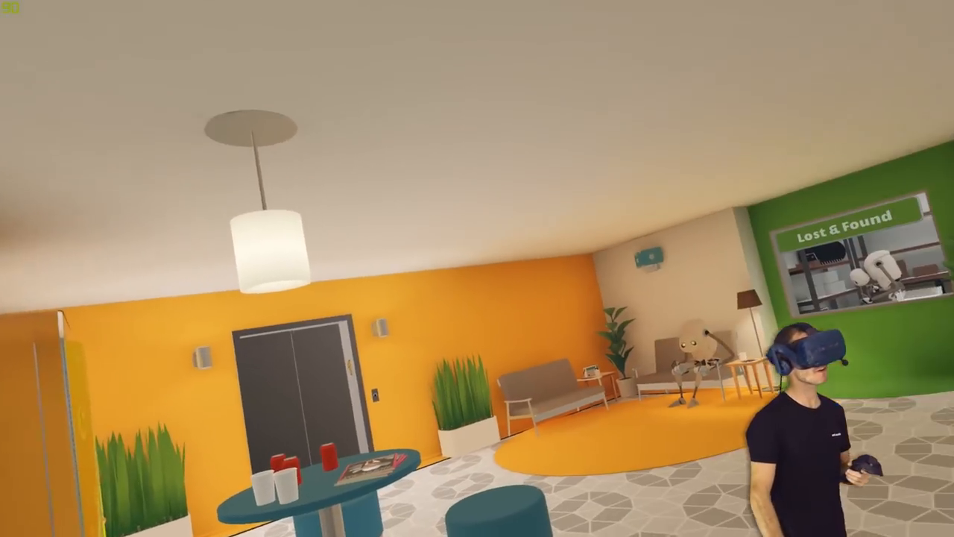
{"action": "mouse_move", "coordinate": [477, 268]}
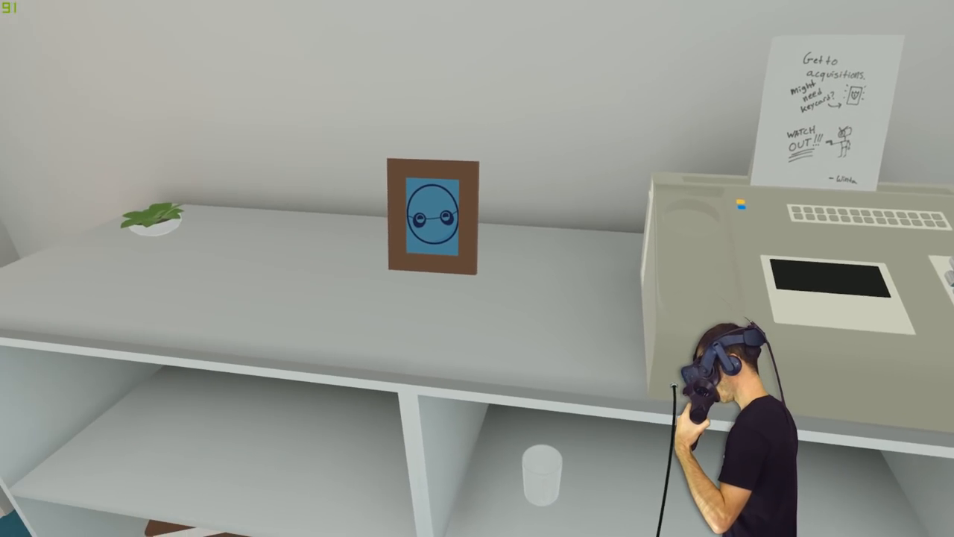
{"action": "mouse_move", "coordinate": [477, 268]}
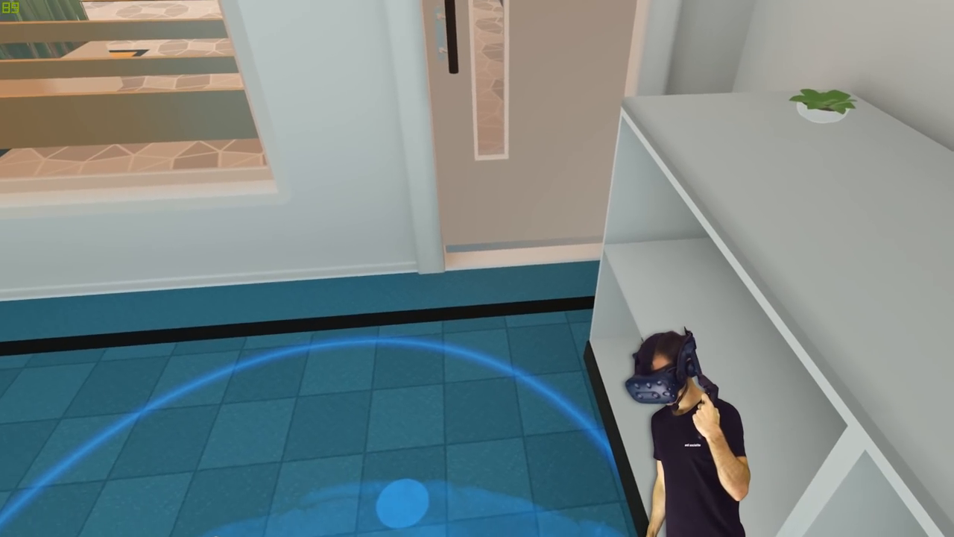
{"action": "mouse_move", "coordinate": [477, 268]}
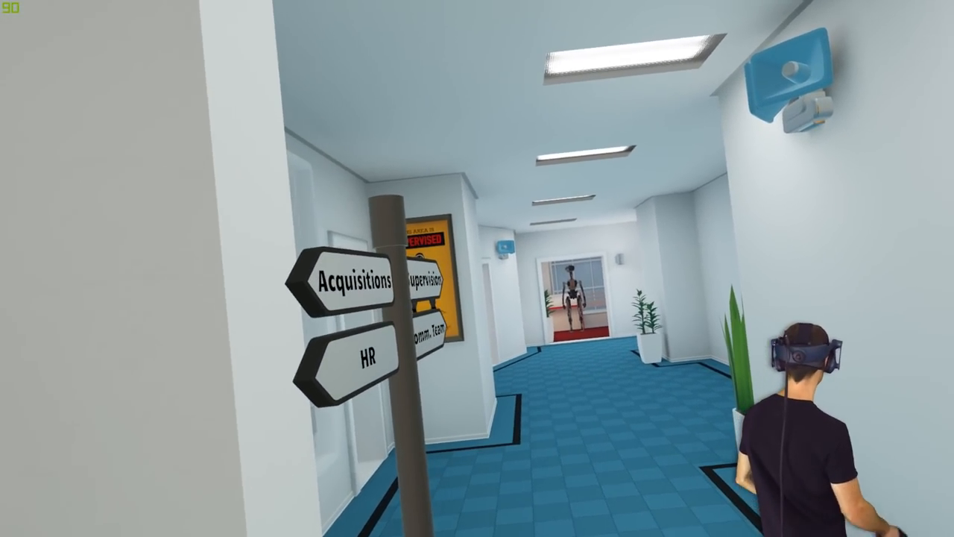
{"action": "mouse_move", "coordinate": [477, 268]}
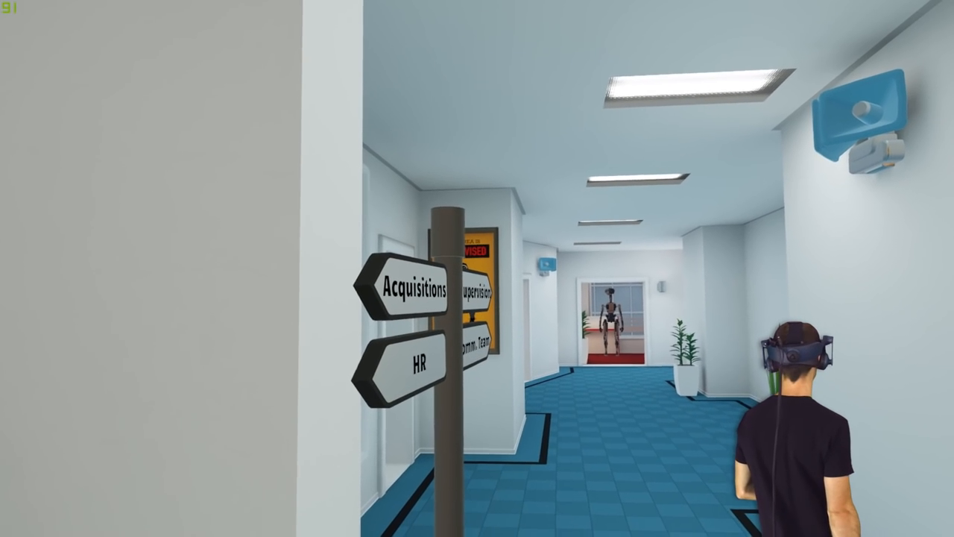